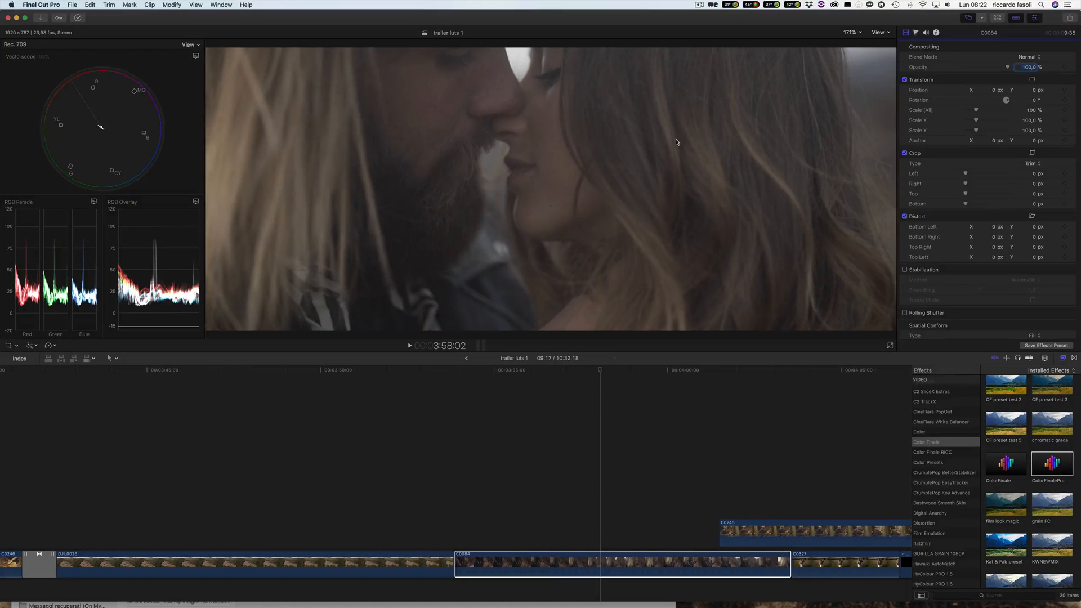
pyautogui.moveTo(629, 271)
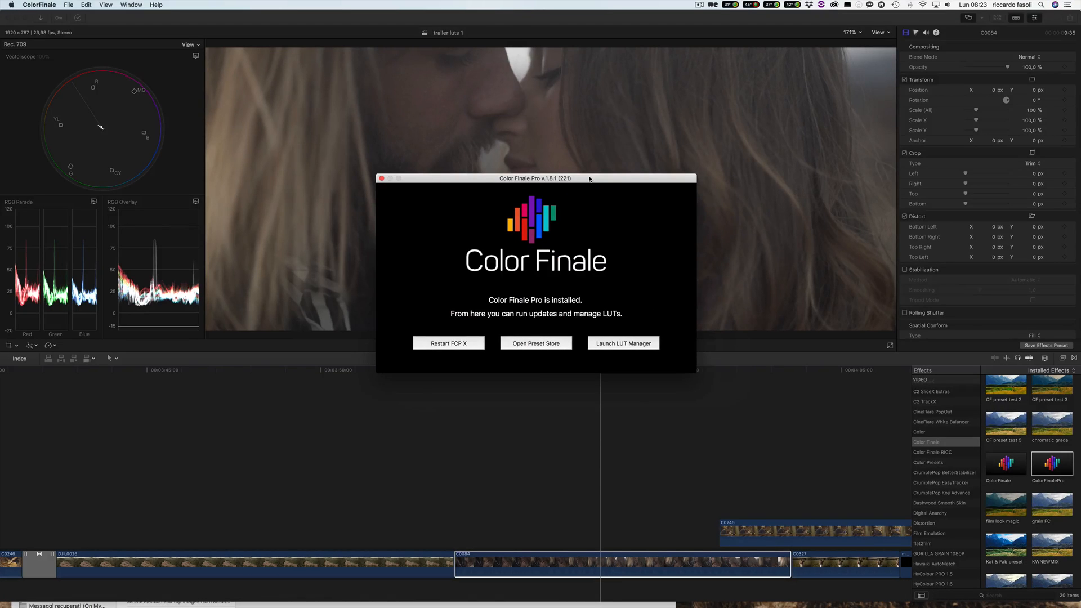
pyautogui.moveTo(509, 203)
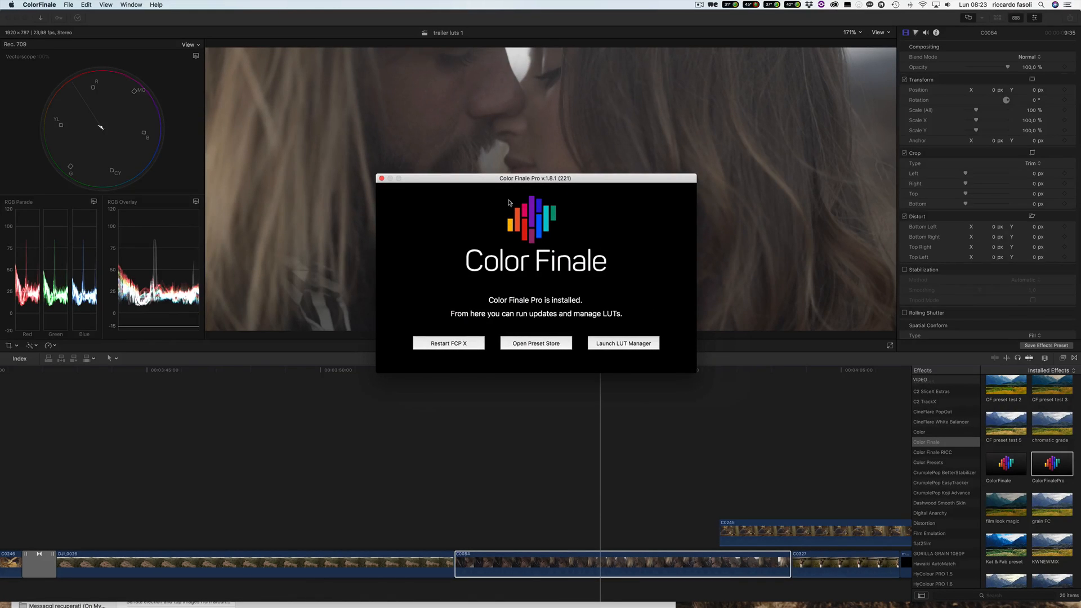
pyautogui.moveTo(507, 227)
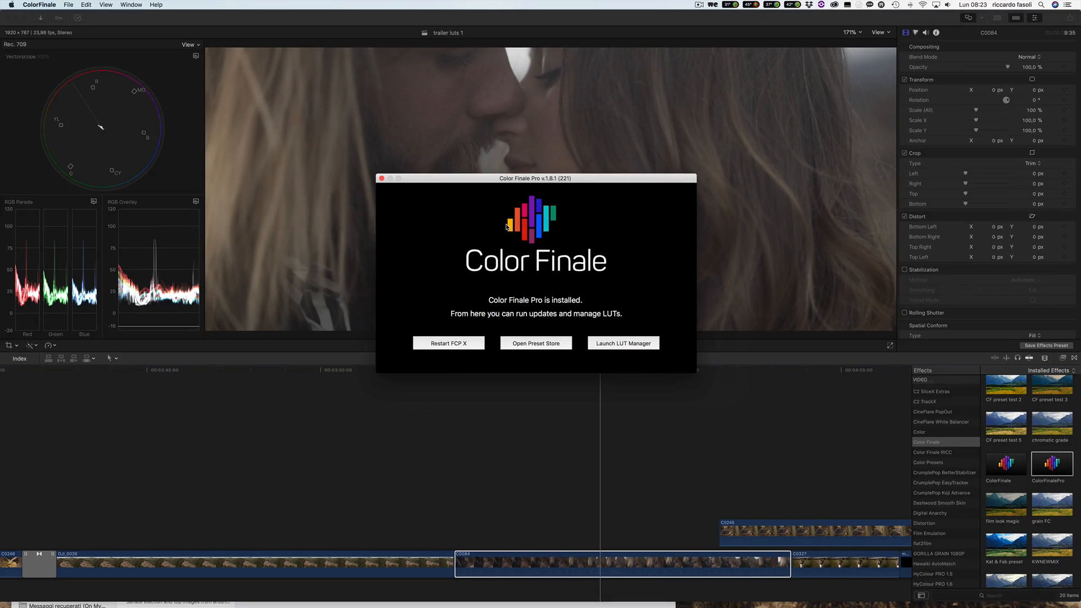
# Step: Browse the Ascend and Kreativ preset collections in the Color Finale preset store, then close it
pyautogui.click(535, 343)
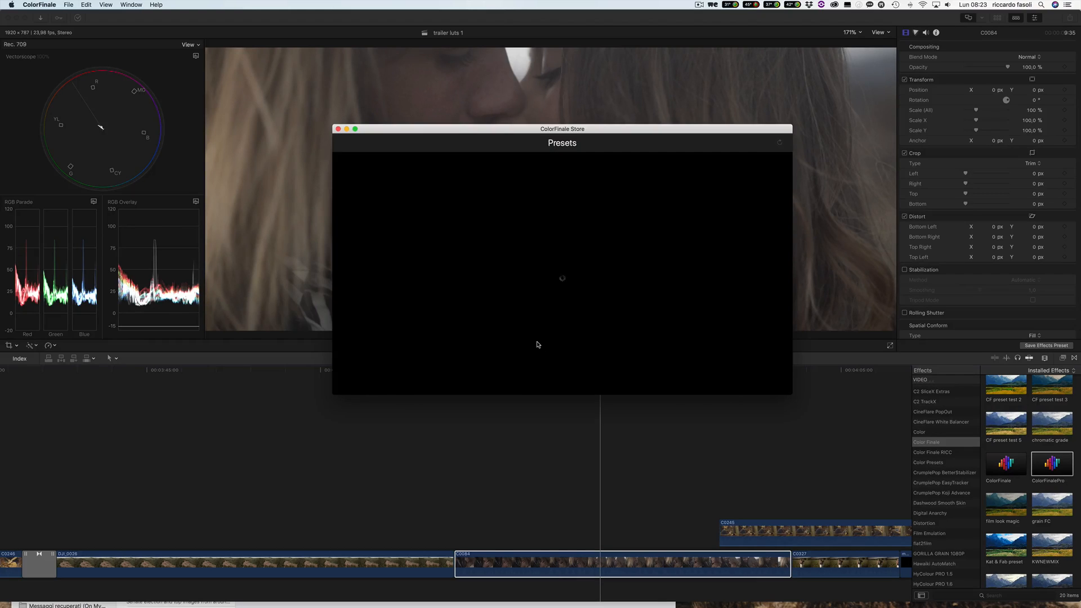
pyautogui.moveTo(517, 138)
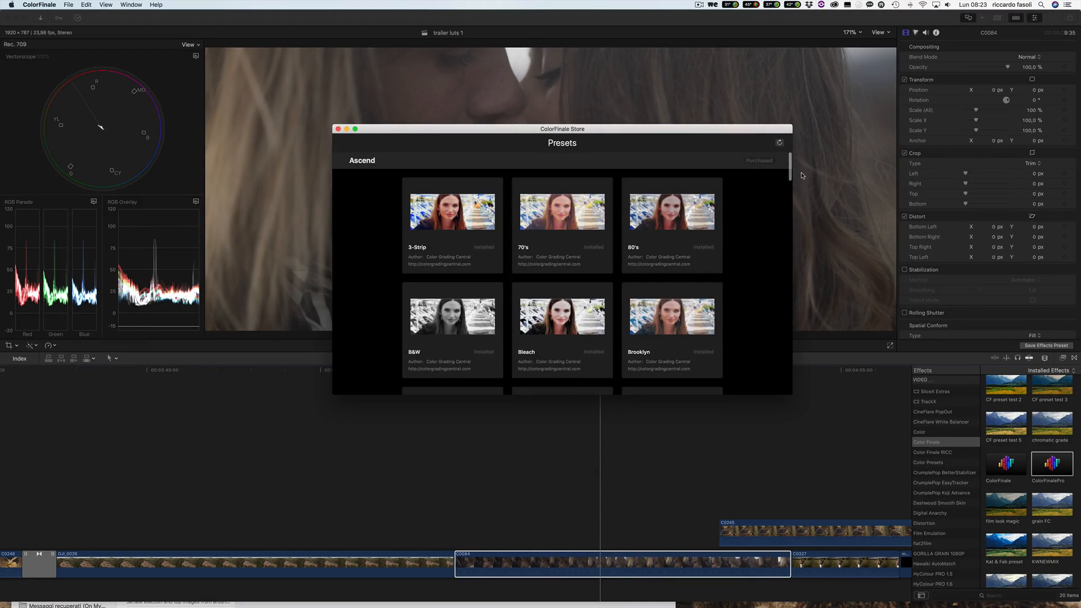
pyautogui.moveTo(786, 191)
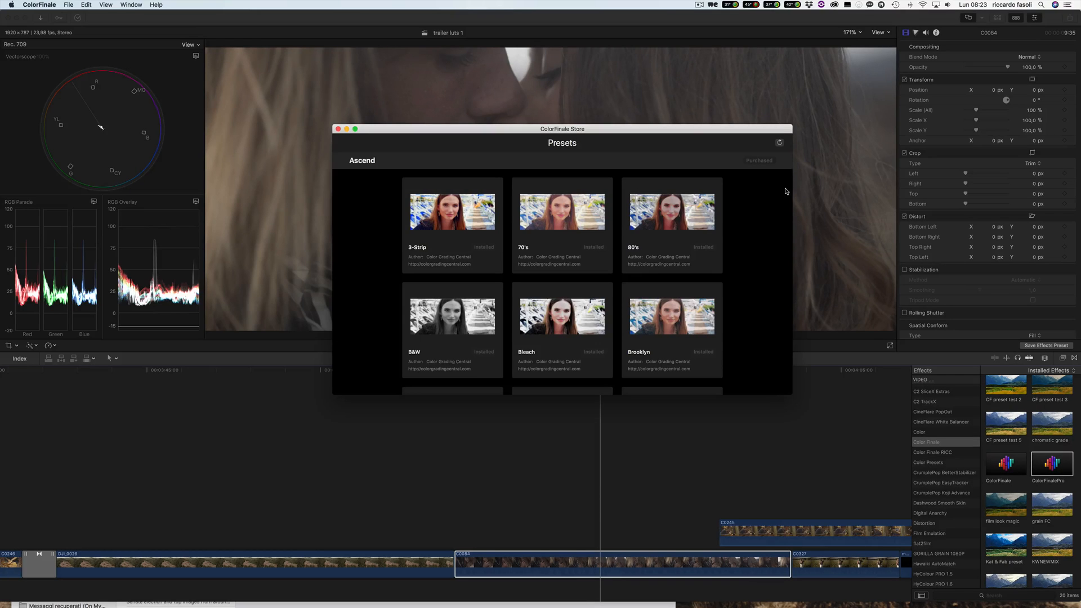
pyautogui.scroll(-3)
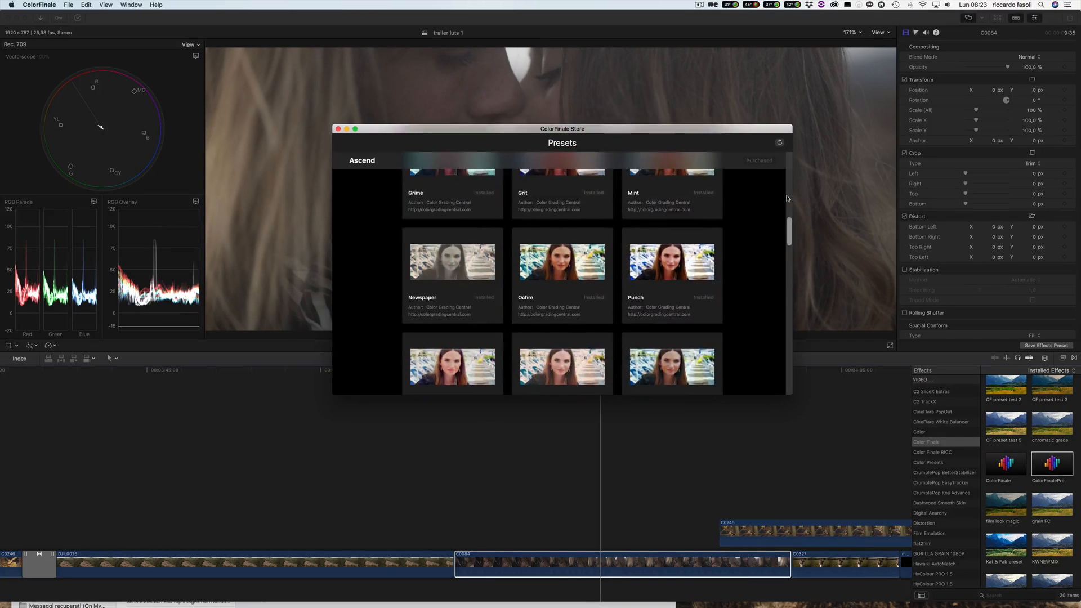
pyautogui.scroll(-3)
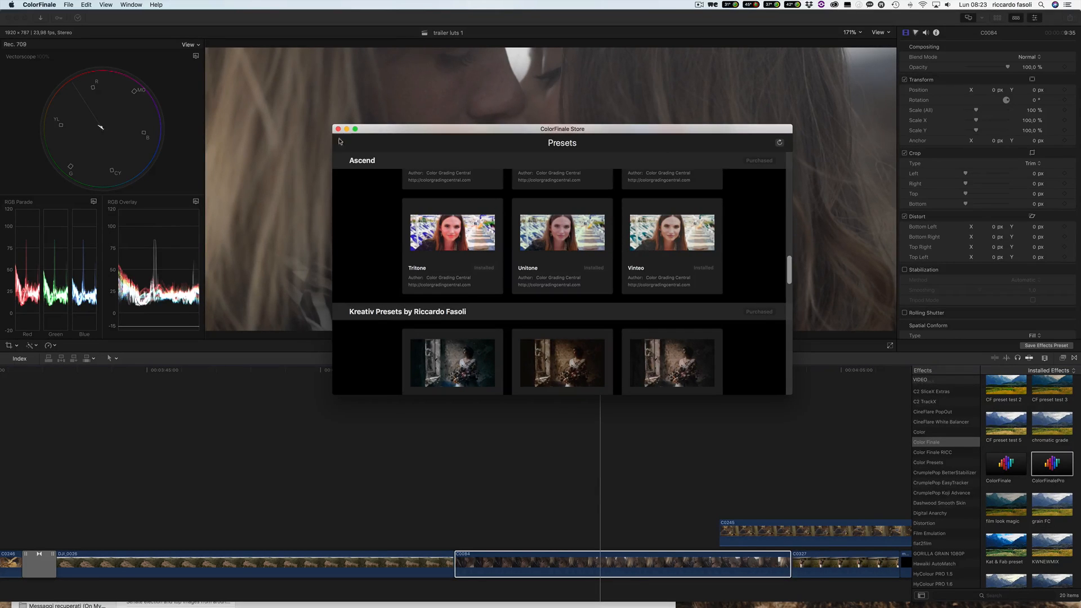
pyautogui.click(338, 129)
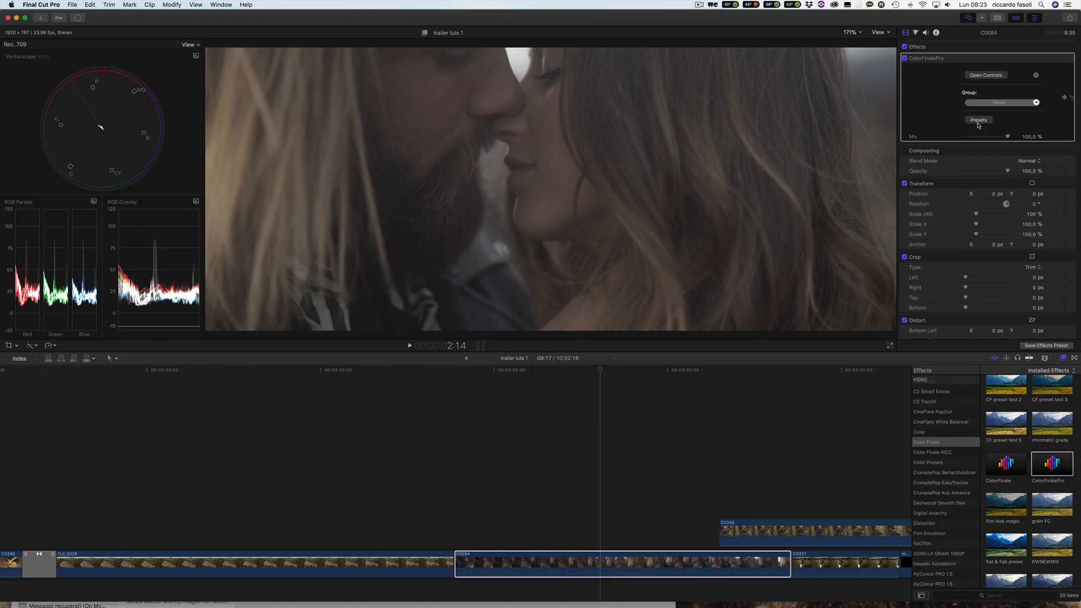
pyautogui.moveTo(969, 52)
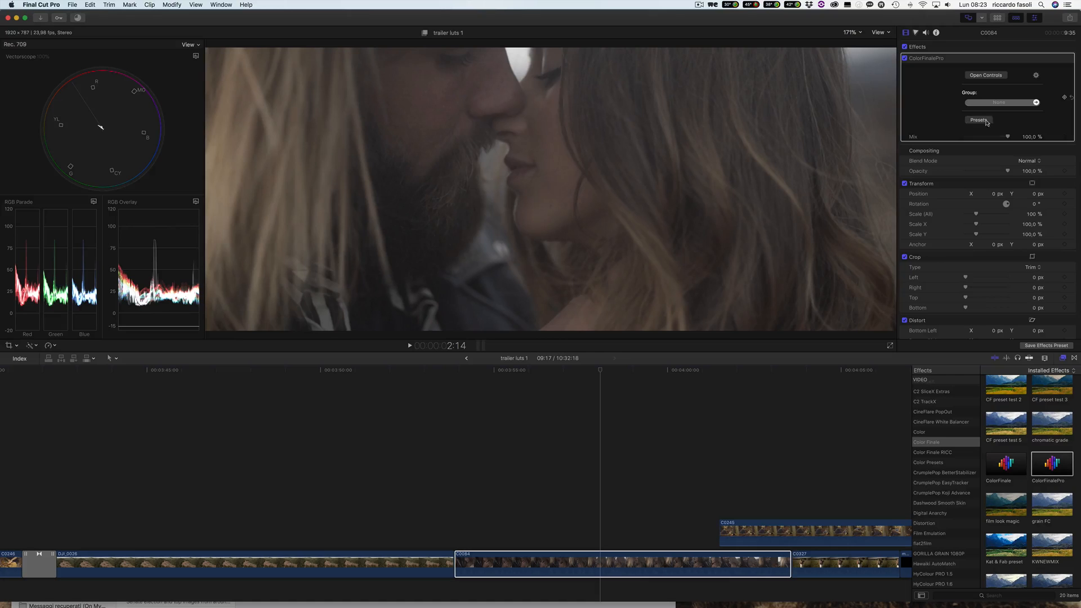
# Step: Apply the Osmara preset from Kreativ Presets by Riccardo Fasoli to the clip
pyautogui.click(979, 119)
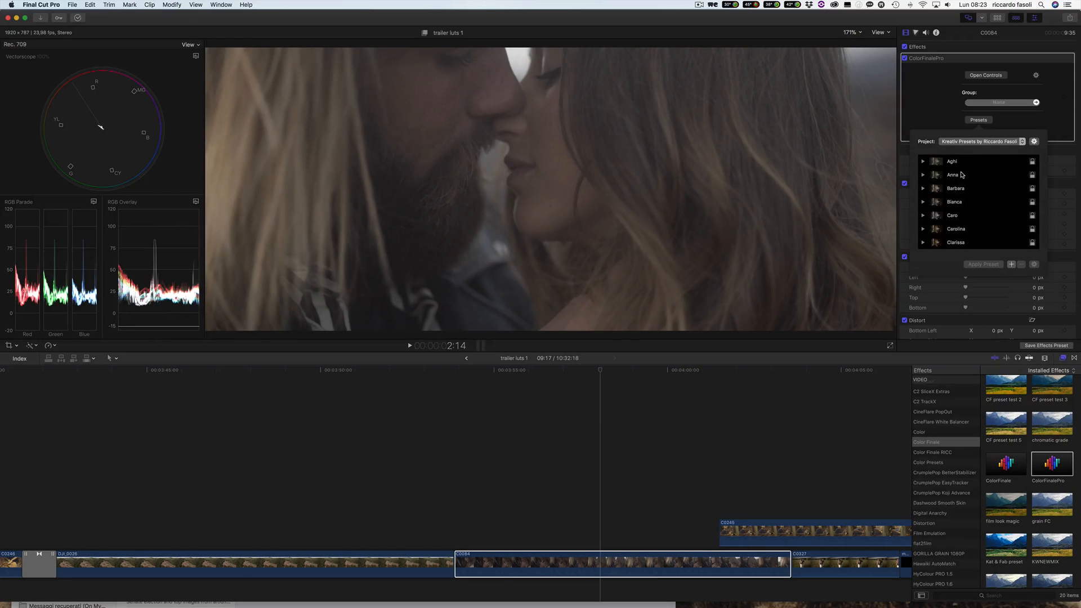
pyautogui.scroll(-3)
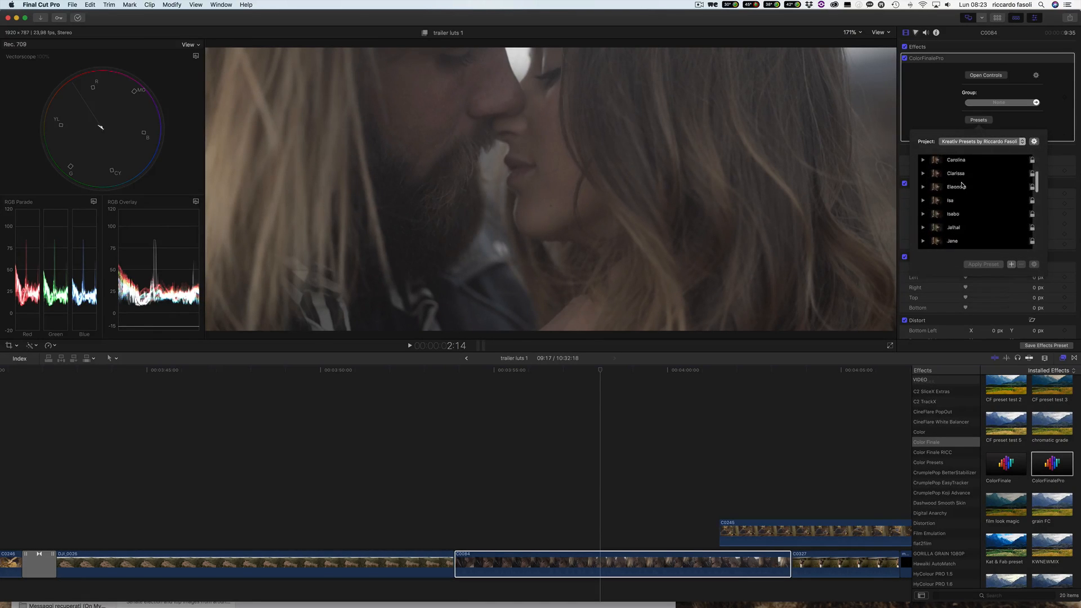
pyautogui.scroll(-3)
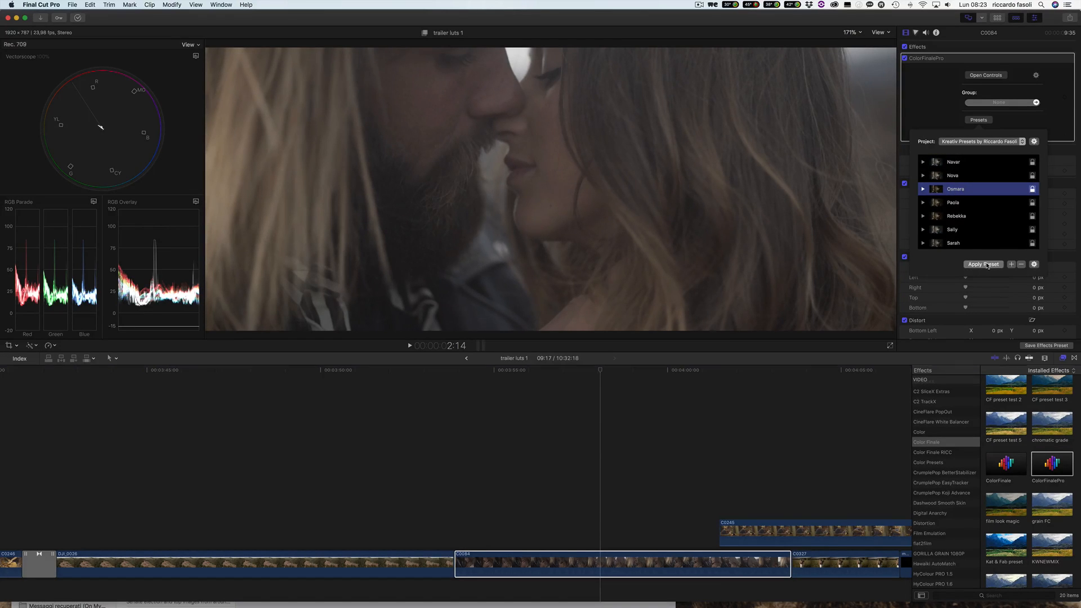
pyautogui.click(983, 264)
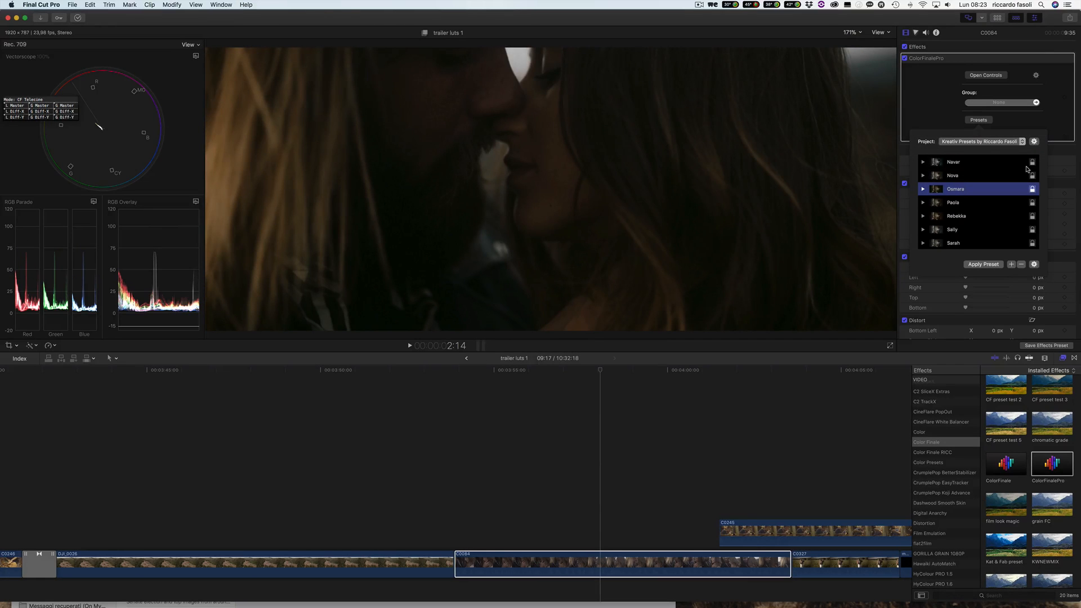
pyautogui.moveTo(795, 139)
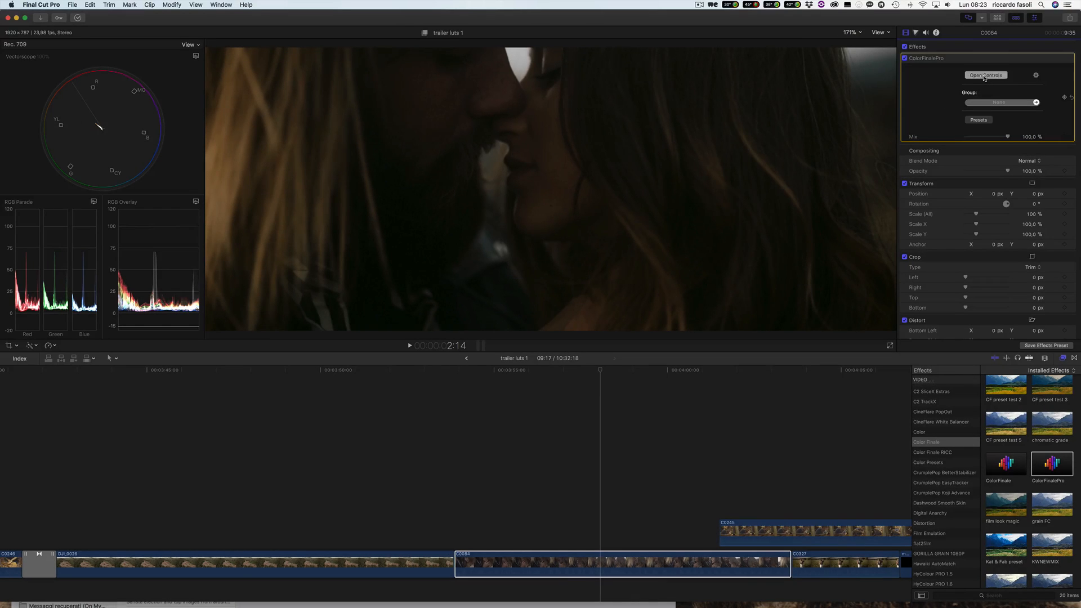
# Step: Open the Color Finale Pro controls and view the preset's master and RGB curves
pyautogui.click(985, 74)
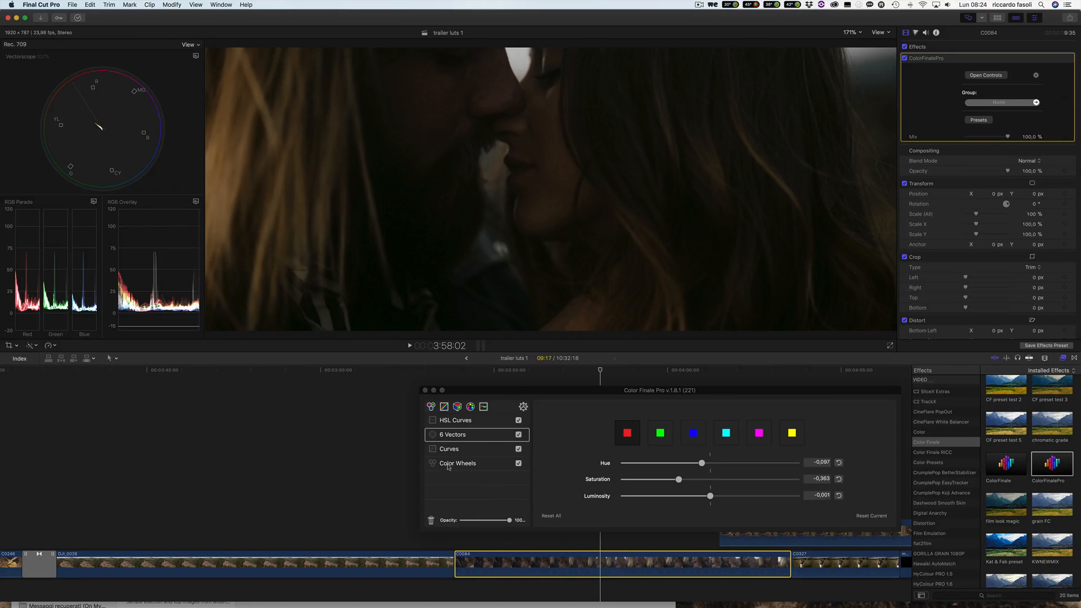
pyautogui.moveTo(495, 472)
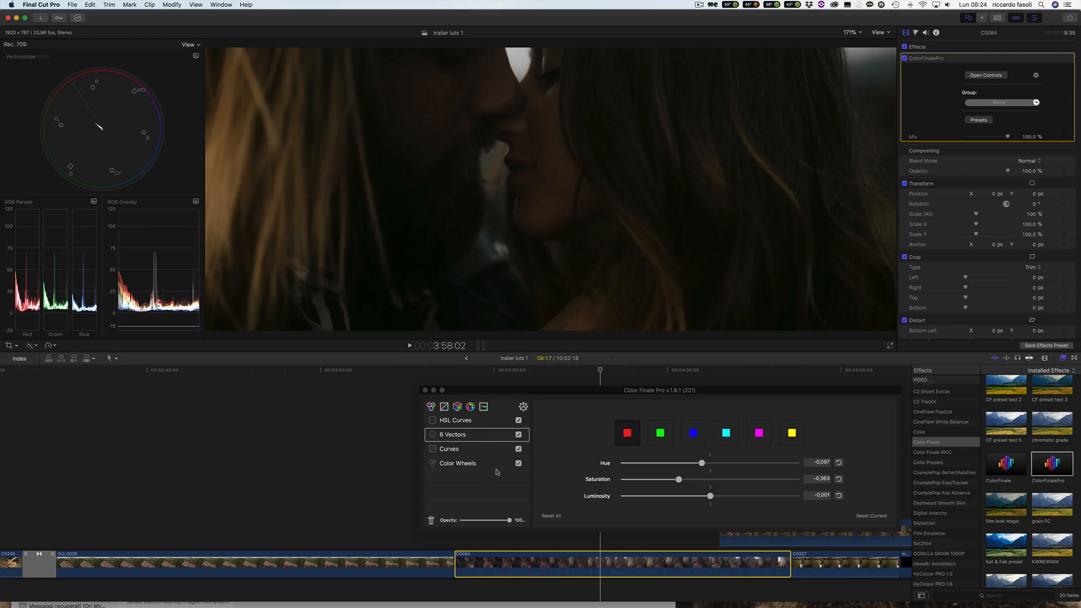
pyautogui.moveTo(480, 473)
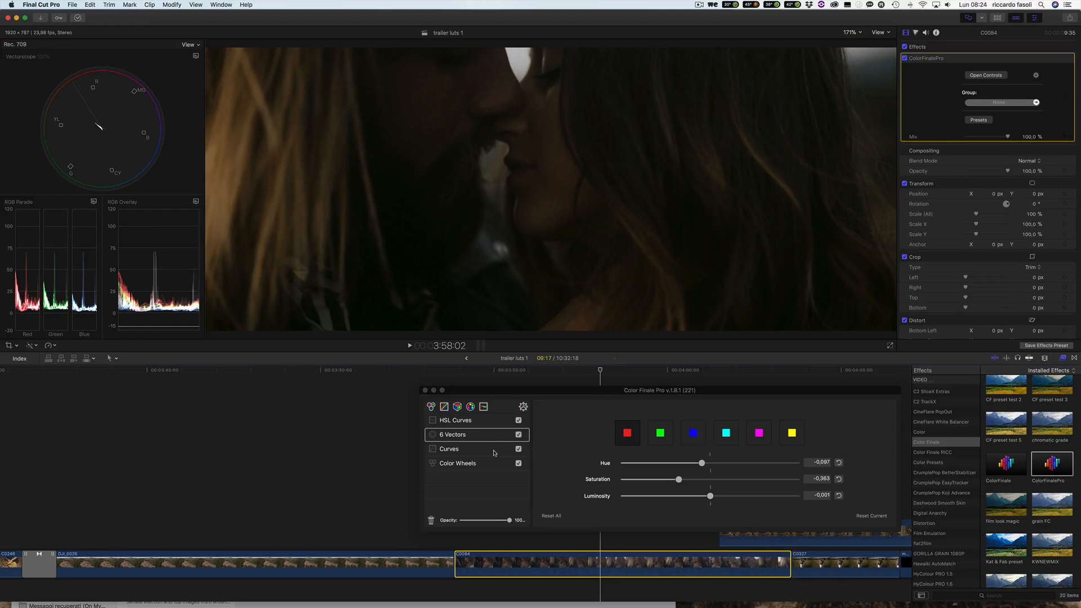
pyautogui.click(449, 448)
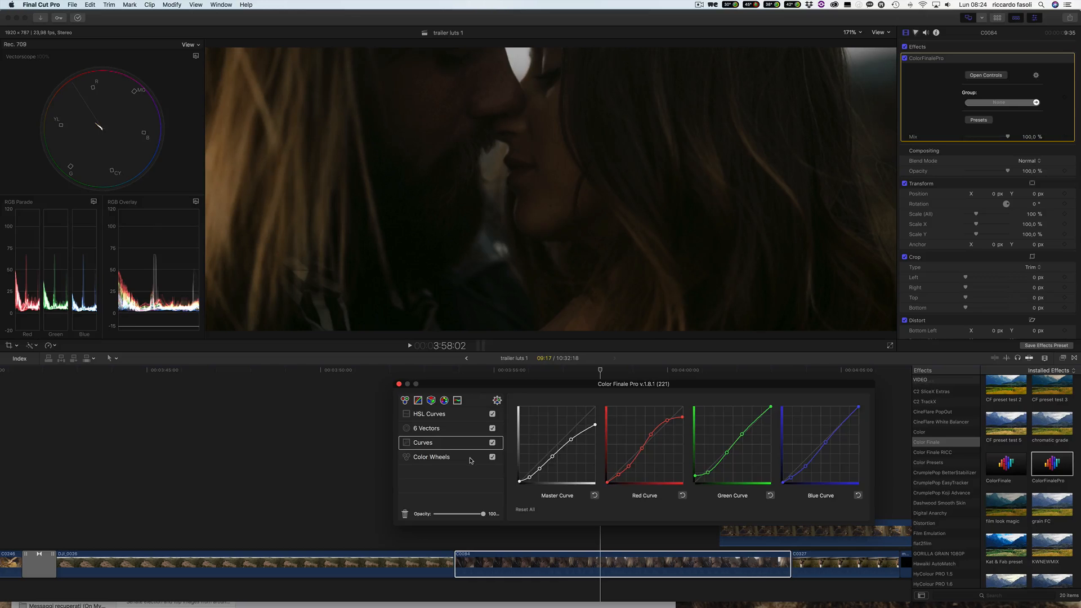
# Step: Review the color wheel and curves layers, then clear all grading layers from the clip
pyautogui.click(430, 457)
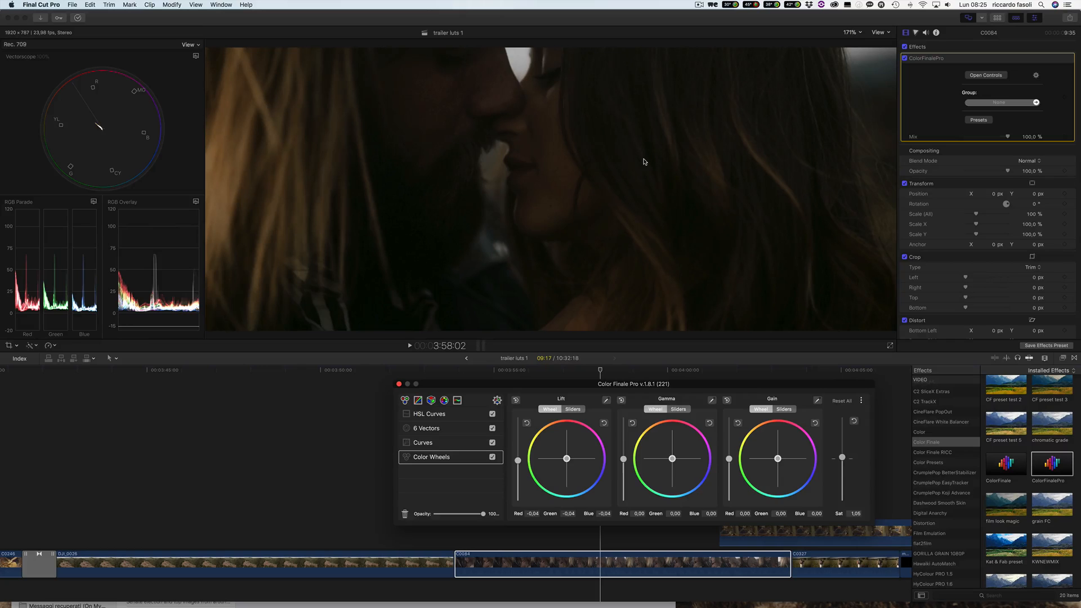
pyautogui.moveTo(454, 201)
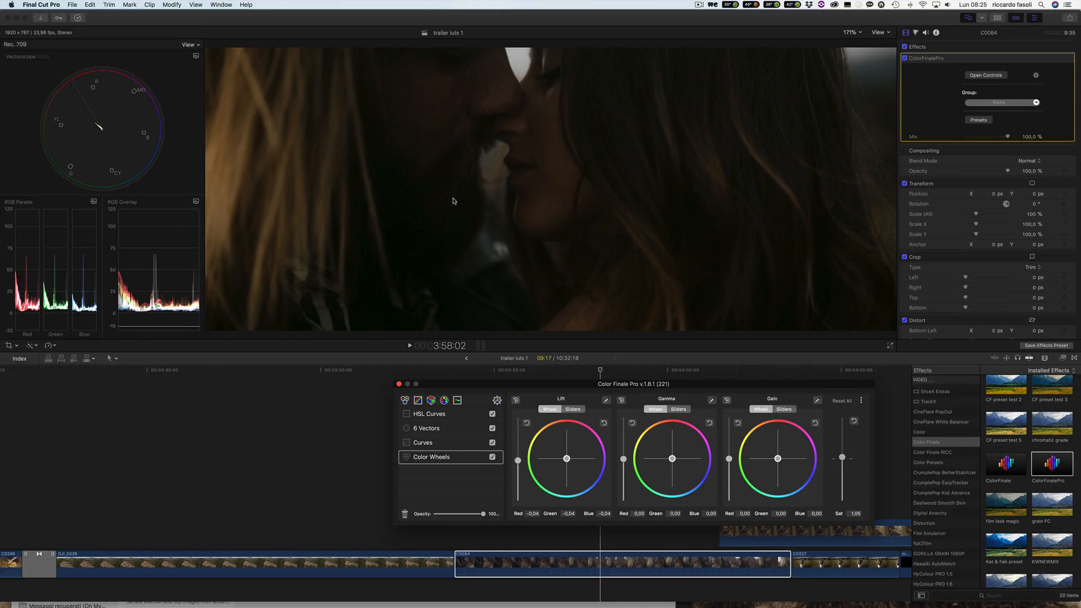
pyautogui.moveTo(491, 219)
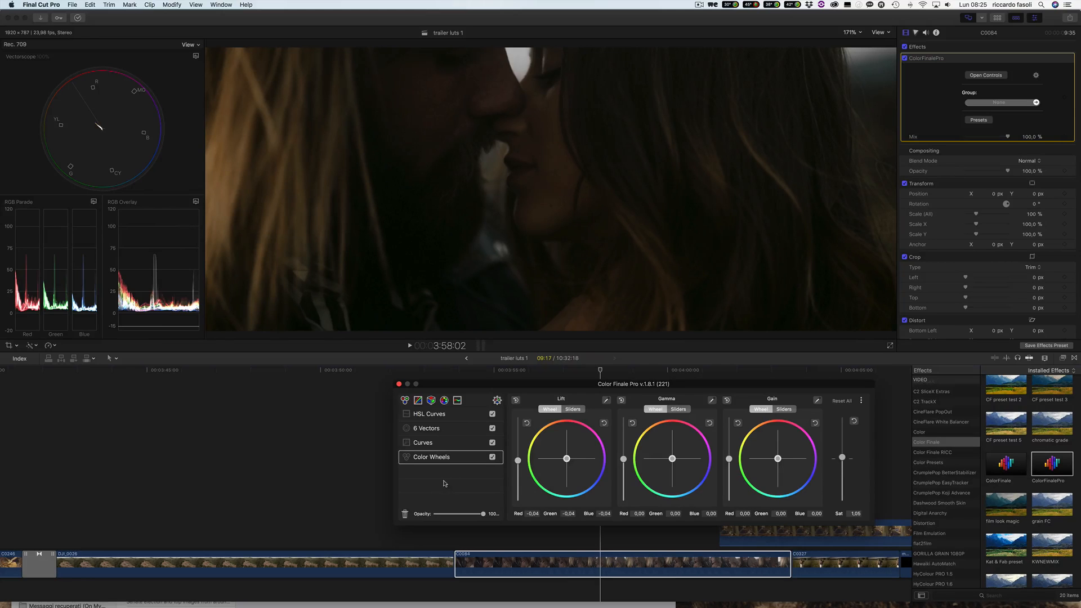
pyautogui.click(422, 442)
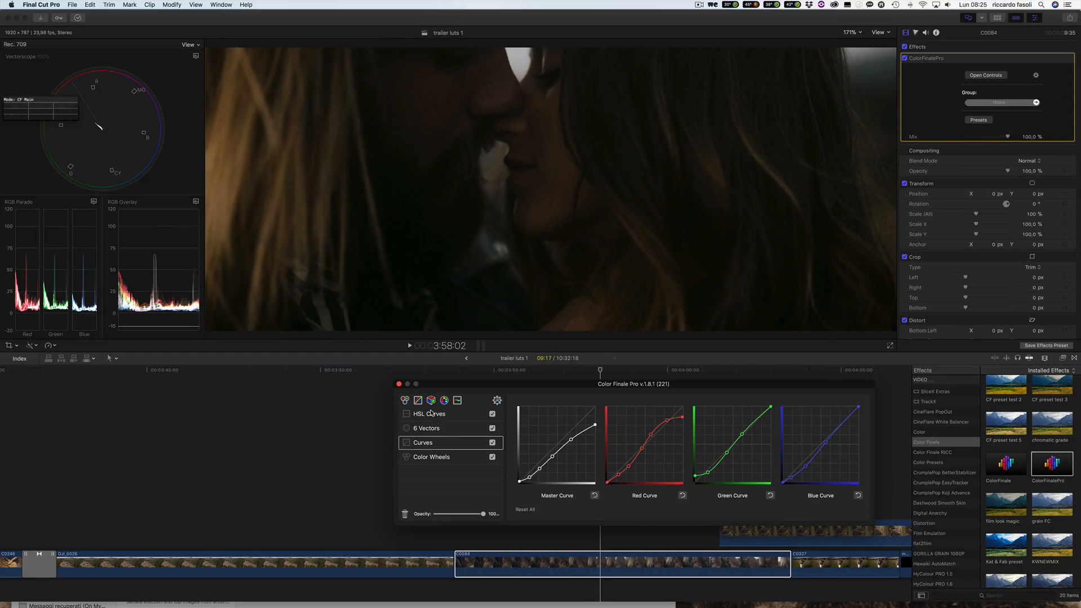
pyautogui.click(426, 414)
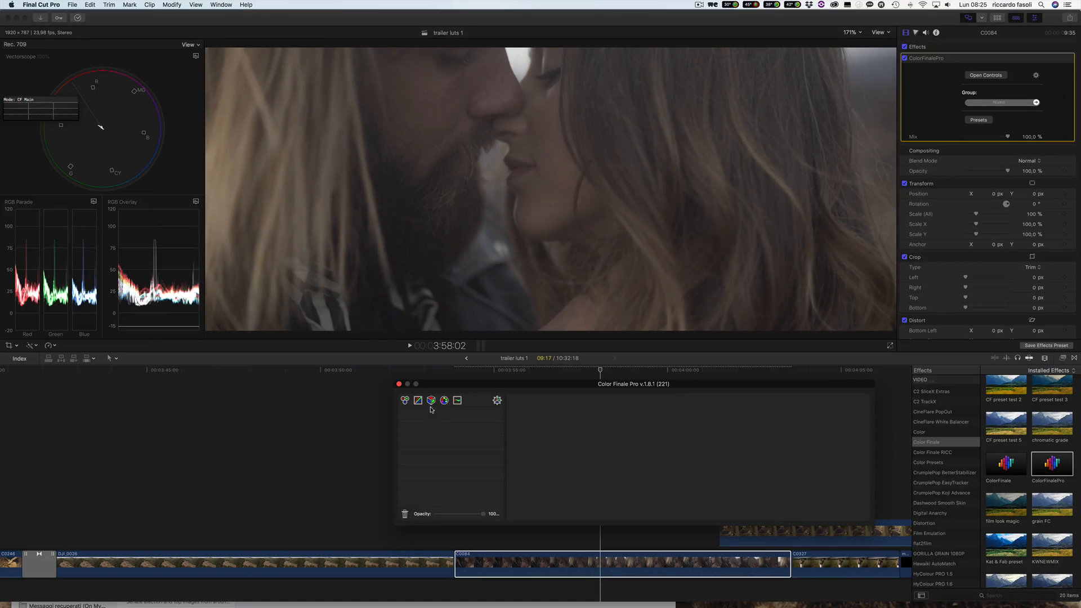
# Step: Add a LUT Utility layer, try the Lucy LUT, then settle on Maria
pyautogui.click(418, 400)
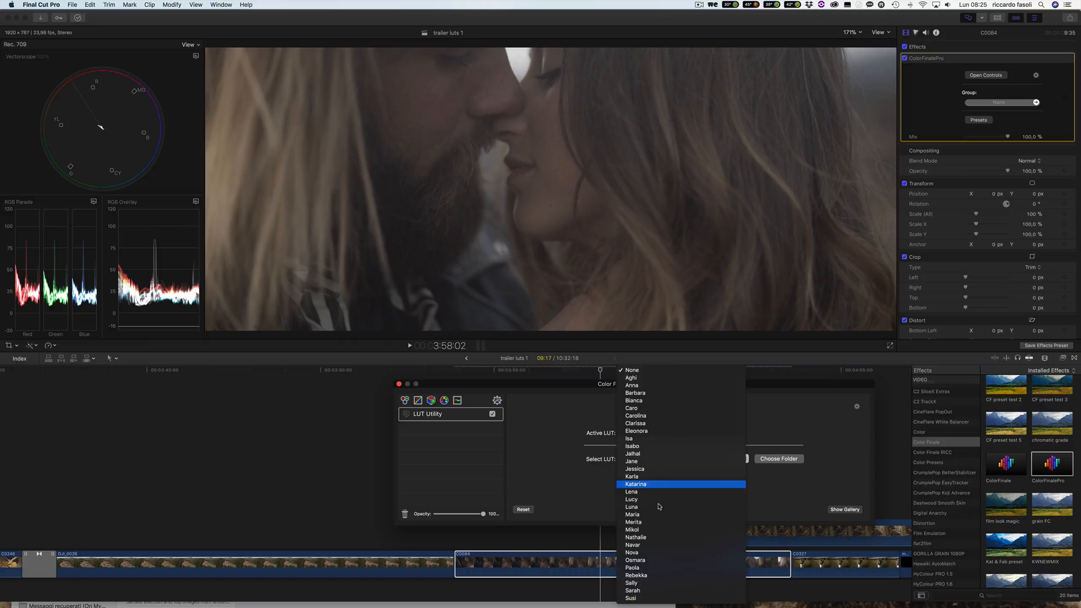
pyautogui.click(632, 499)
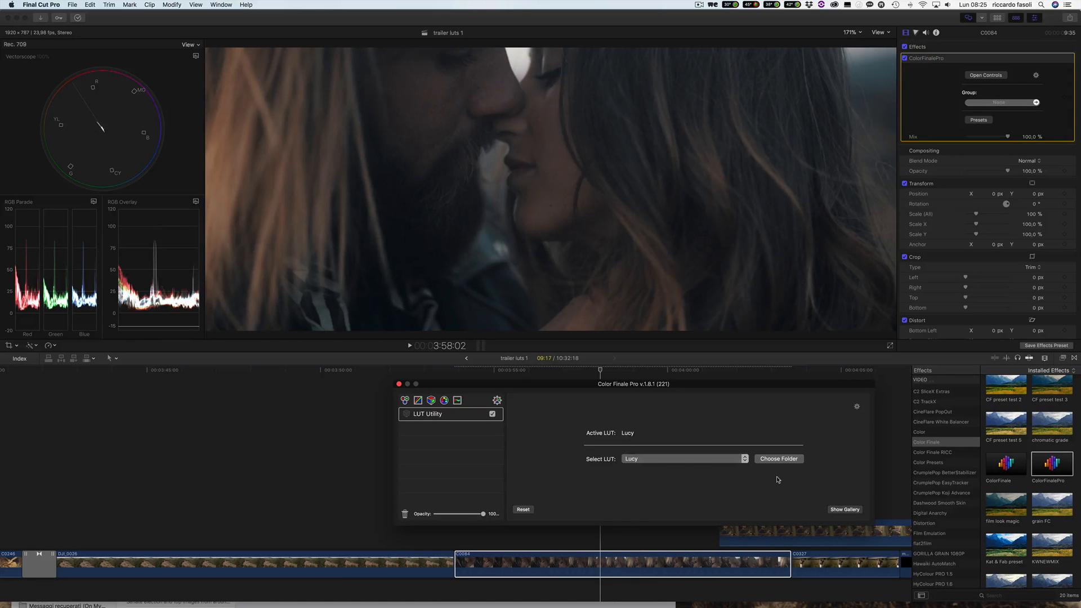
pyautogui.click(682, 458)
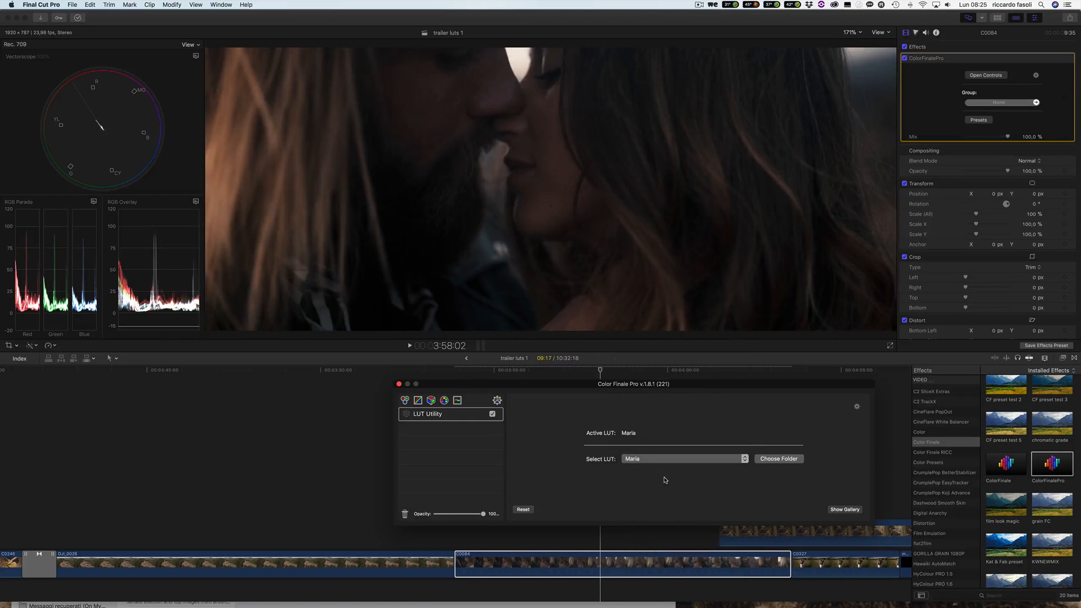